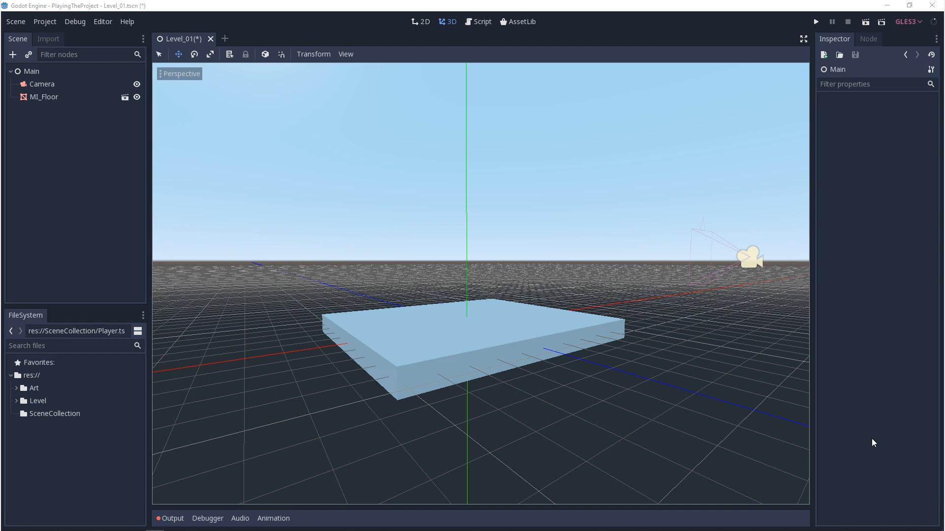
Bring up the Scene menu from the top menu bar
left_click(16, 21)
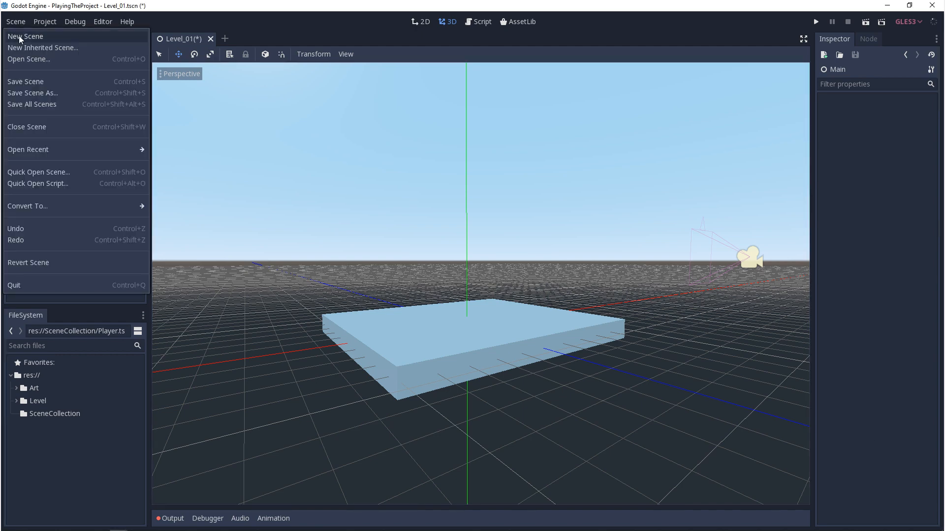
Start a new scene with a Spatial root named Character, saved as Character.tscn in SceneCollection
left_click(26, 37)
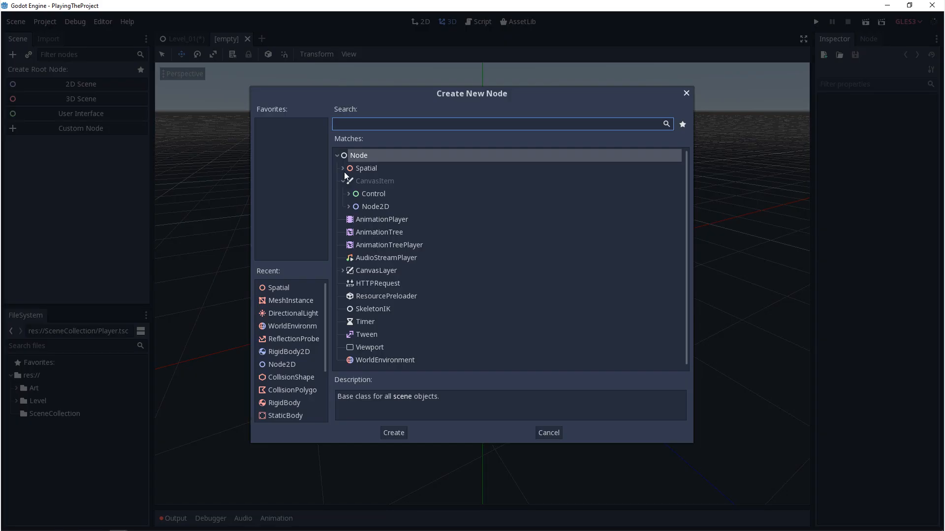
left_click(343, 169)
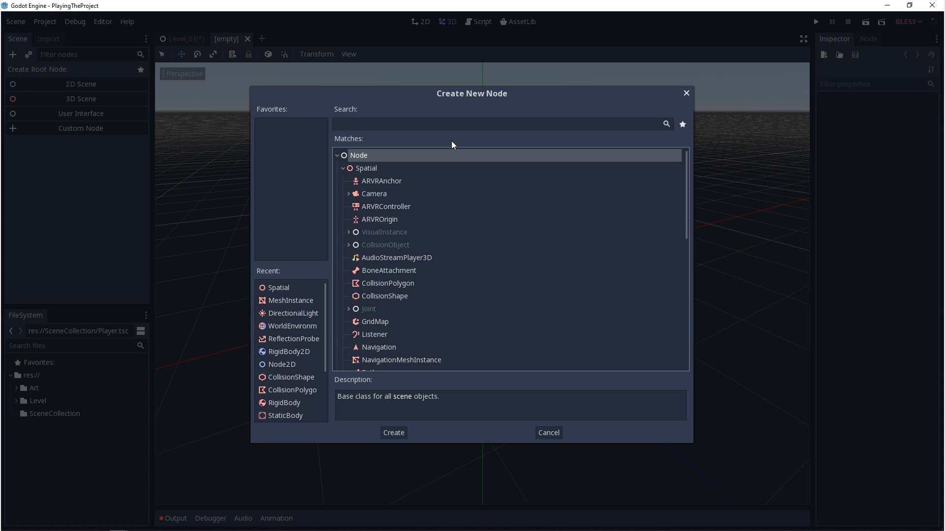
mouse_move(547, 433)
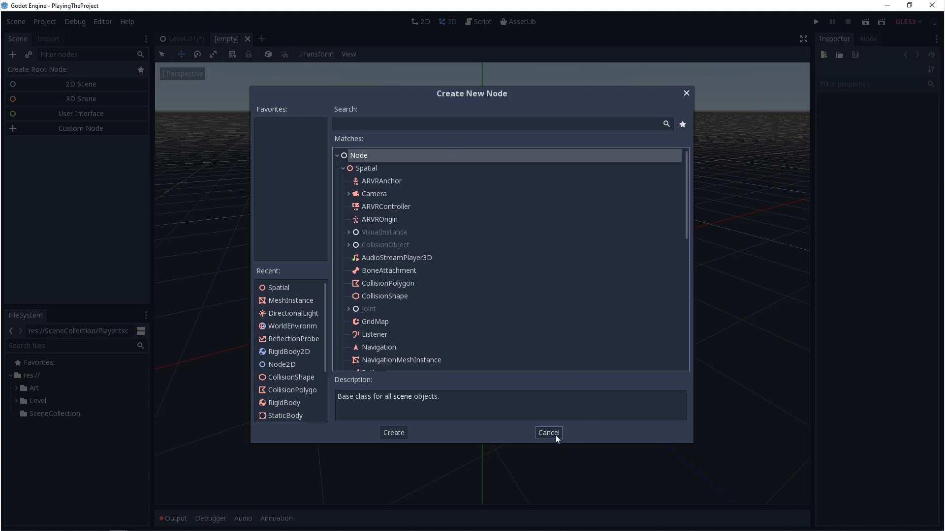
left_click(392, 433)
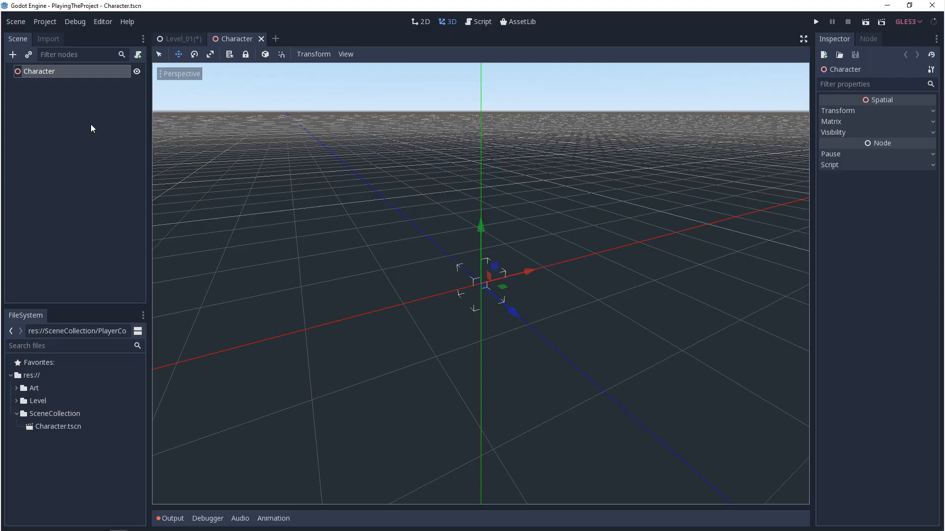
Add a MeshInstance child under the Character root and save the scene
left_click(13, 54)
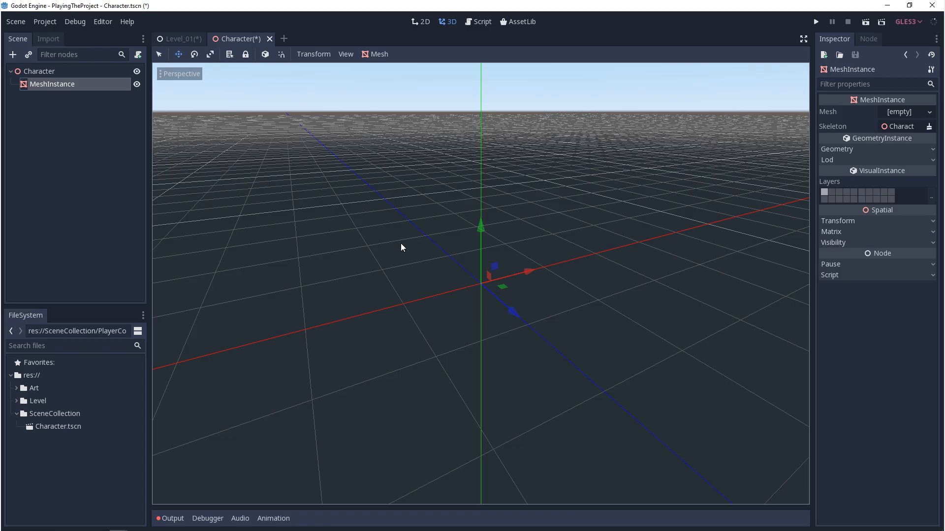
left_click(39, 71)
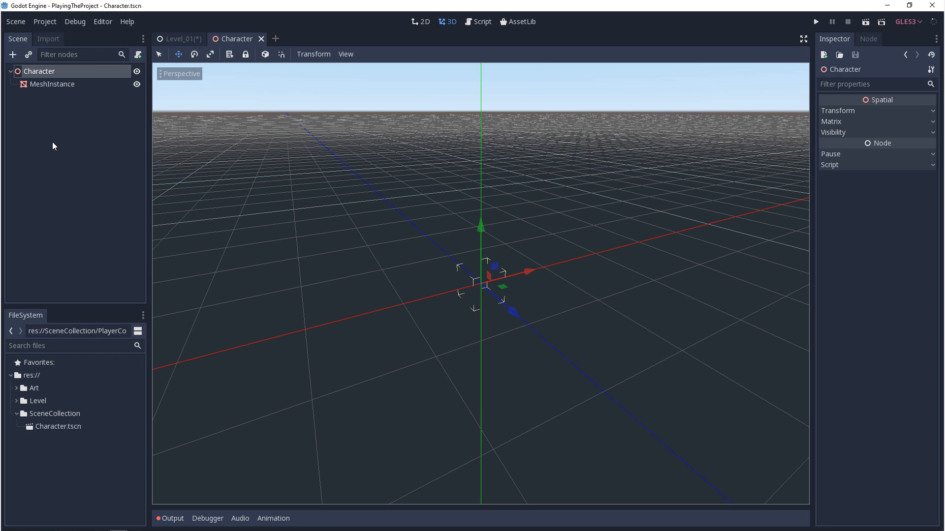
Start a new inherited scene using Character.tscn as its base
left_click(15, 21)
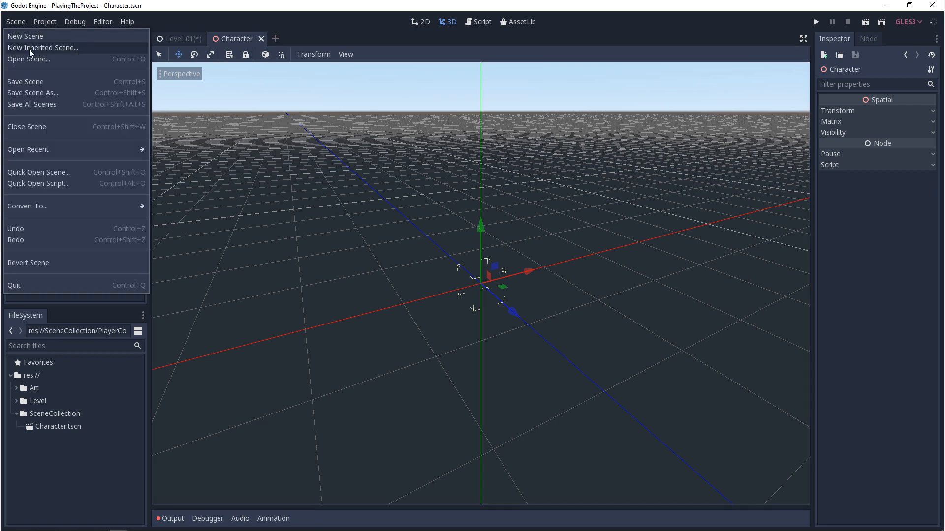
left_click(42, 48)
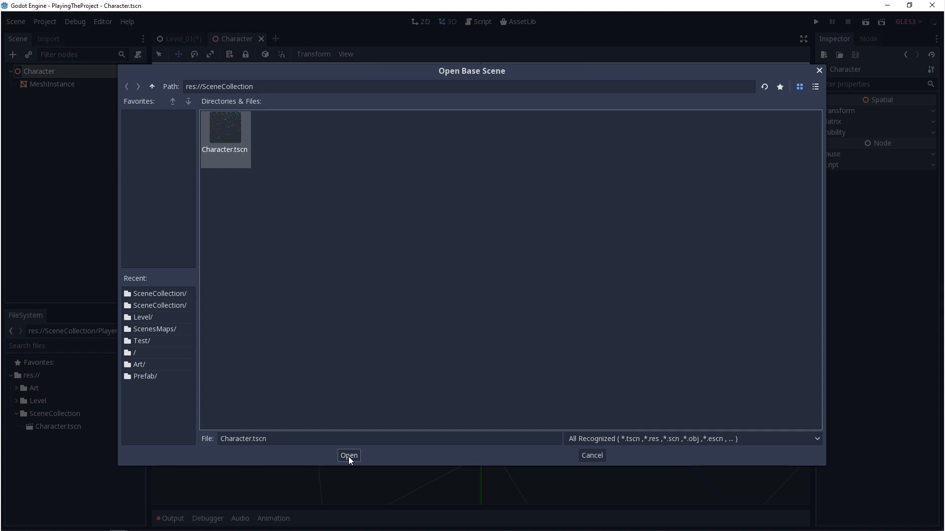
left_click(349, 455)
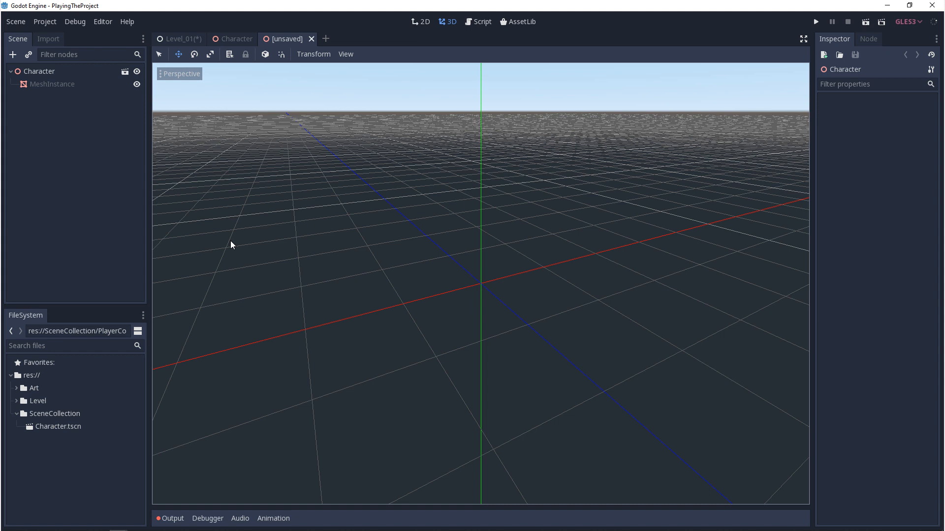
mouse_move(69, 114)
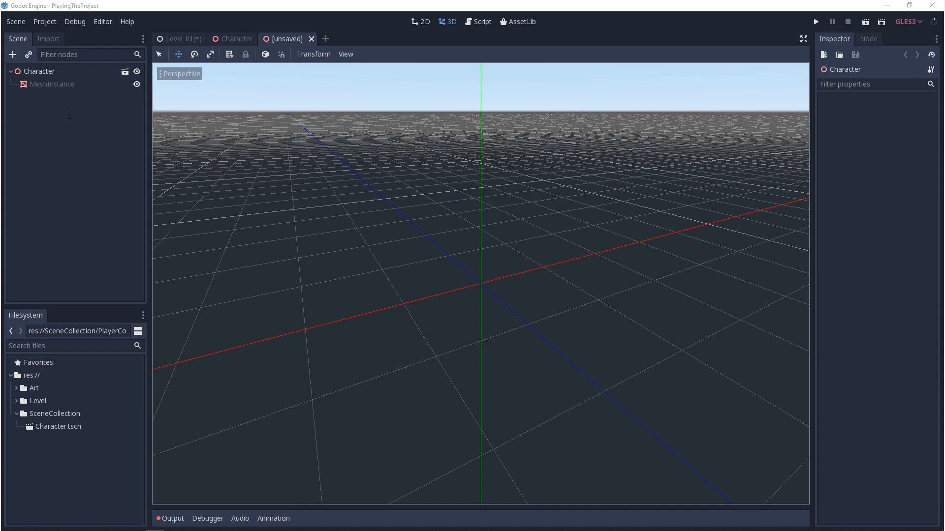
Rename the inherited scene's root to CharacterExtened_01 and select its MeshInstance mesh list
left_click(54, 84)
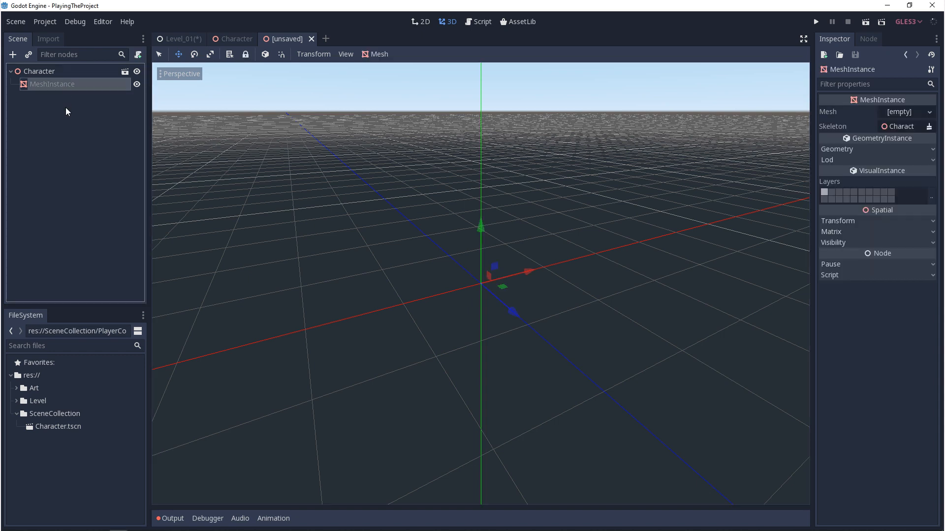
right_click(54, 84)
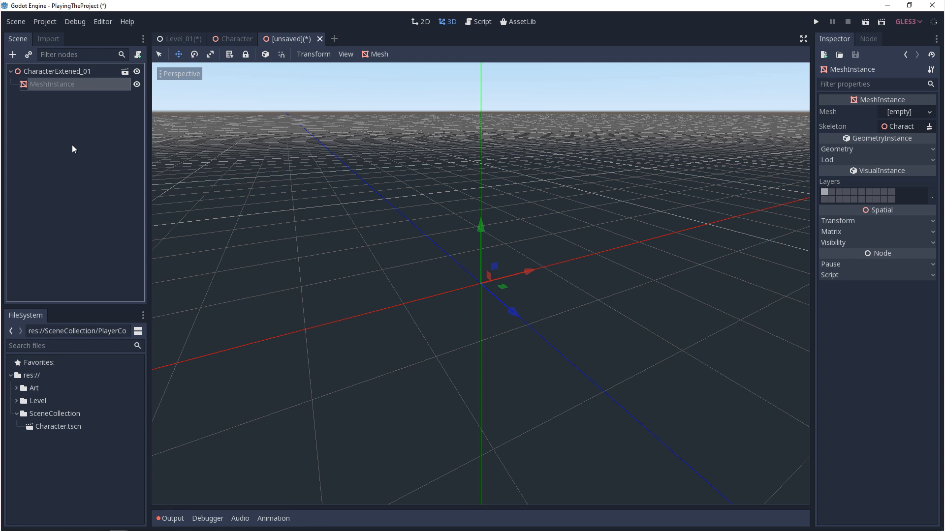
mouse_move(68, 159)
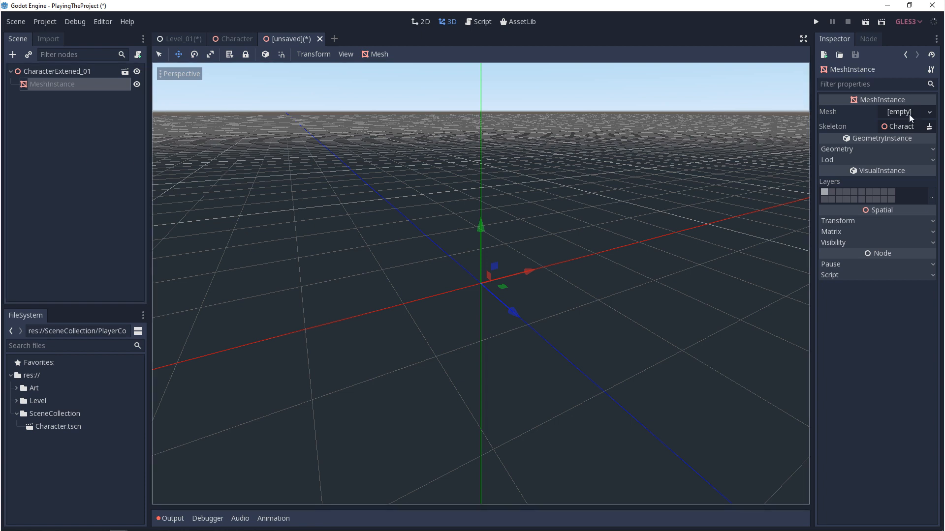
left_click(898, 111)
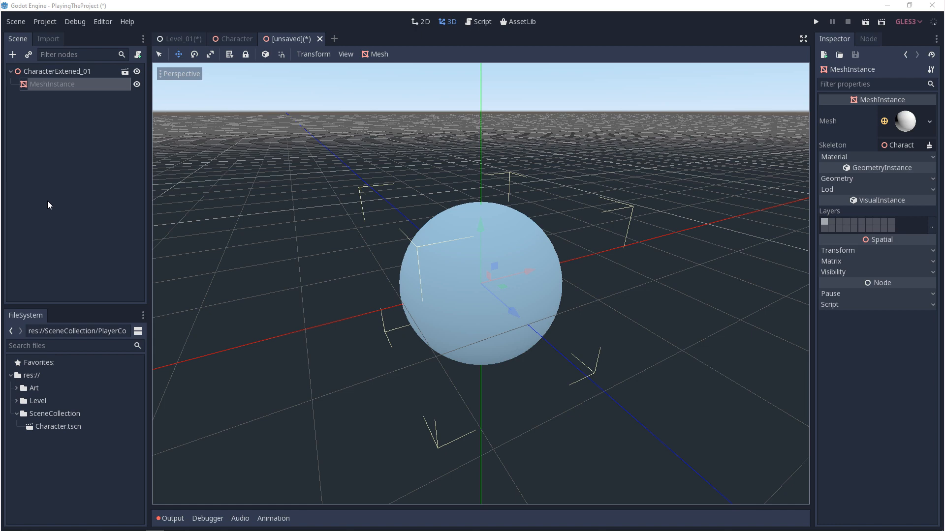
Save the sphere-mesh inherited scene as CharacterExtened_01.tscn in SceneCollection
left_click(16, 20)
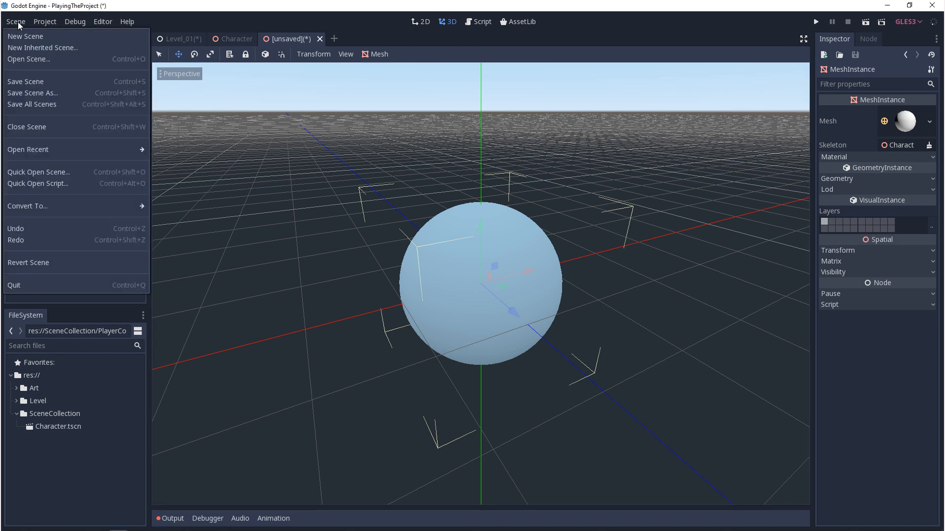
left_click(31, 92)
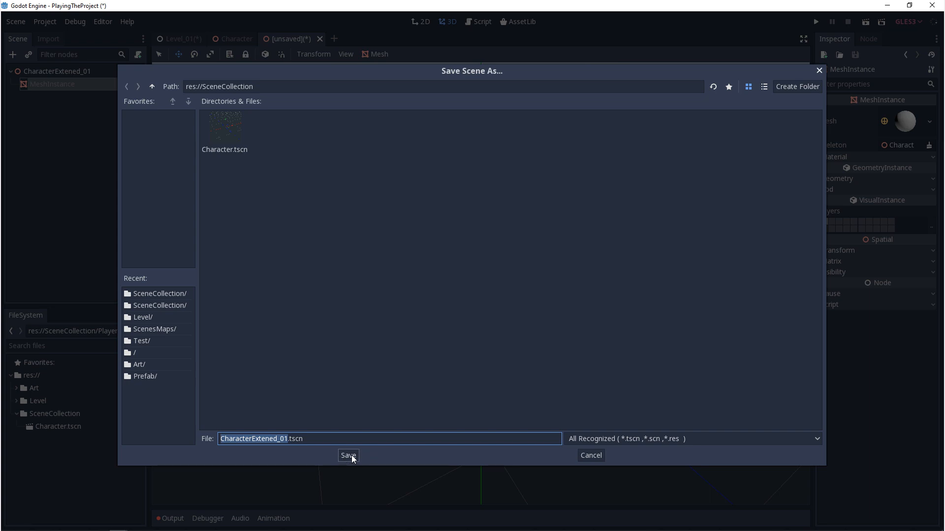
left_click(347, 455)
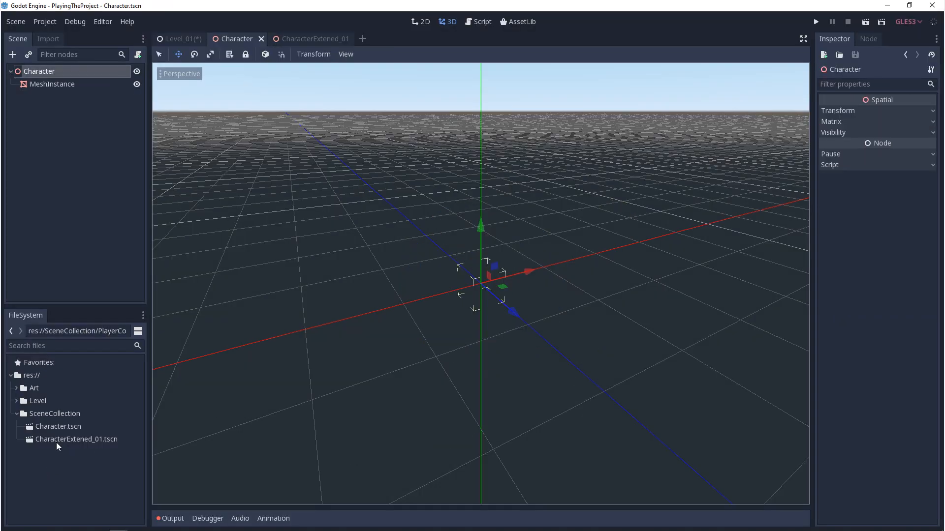
mouse_move(63, 77)
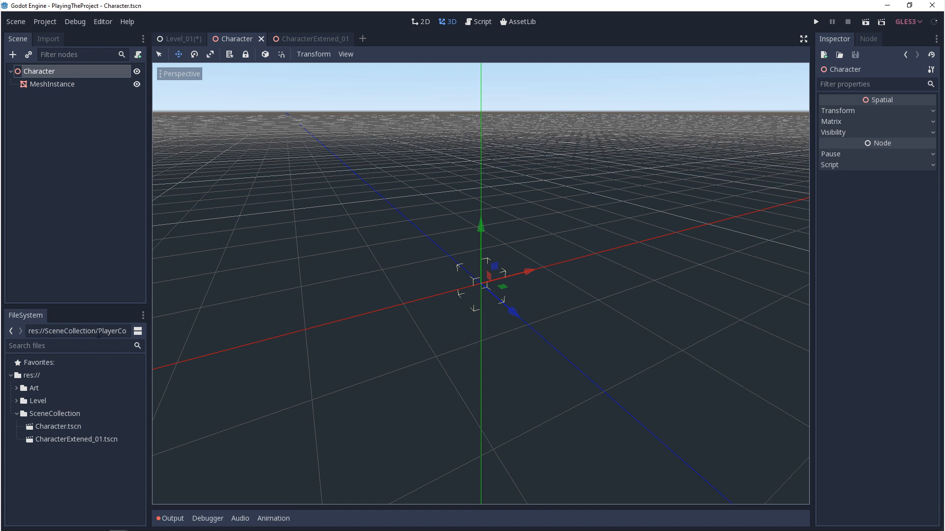
mouse_move(94, 290)
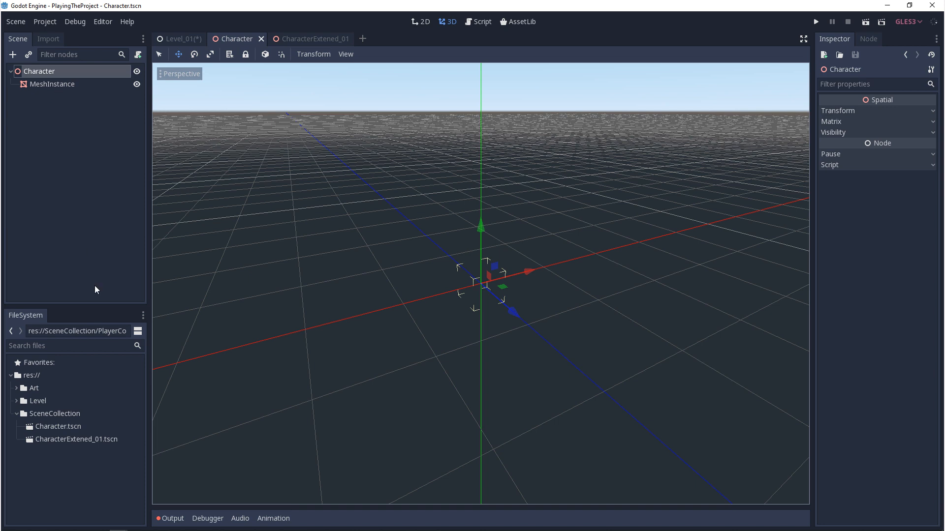
mouse_move(59, 444)
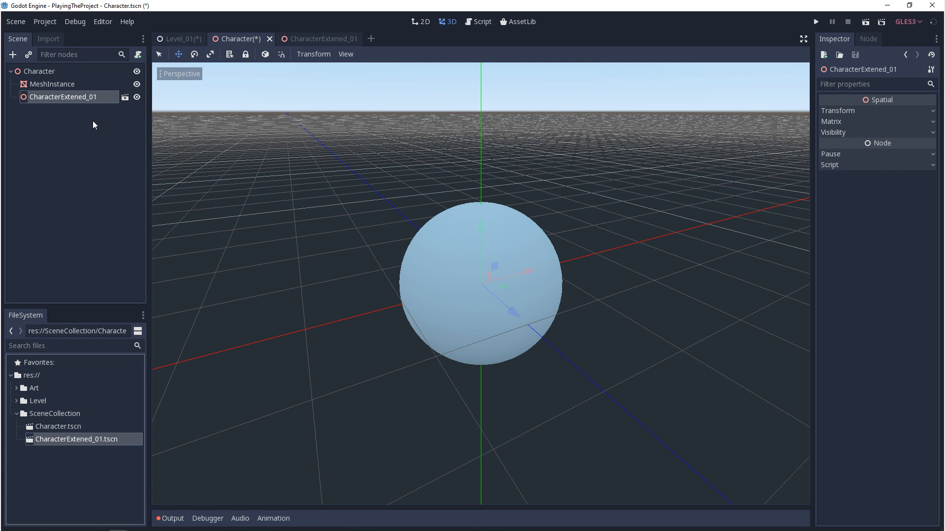
Drag CharacterExtened_01.tscn onto the Character node so its sphere instance appears
left_click(38, 401)
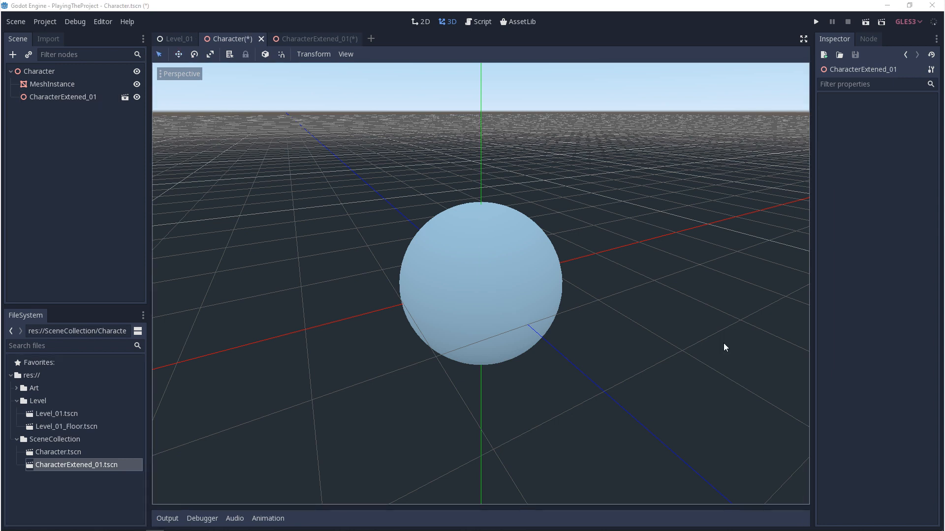